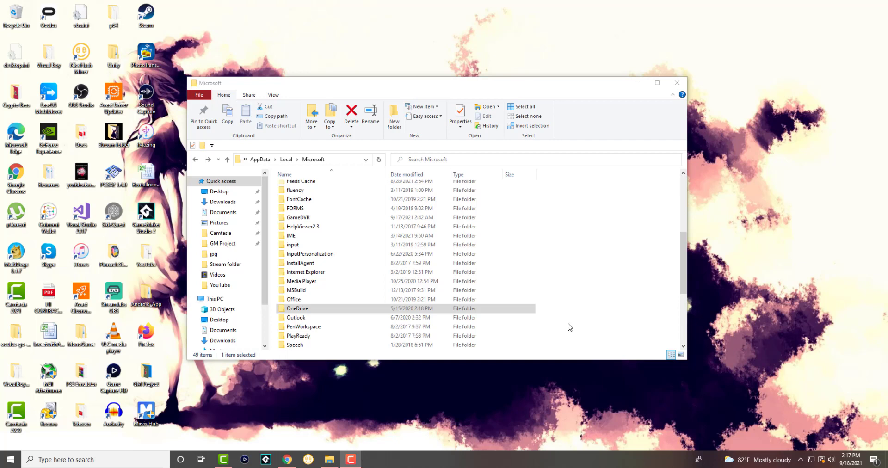
pyautogui.moveTo(555, 314)
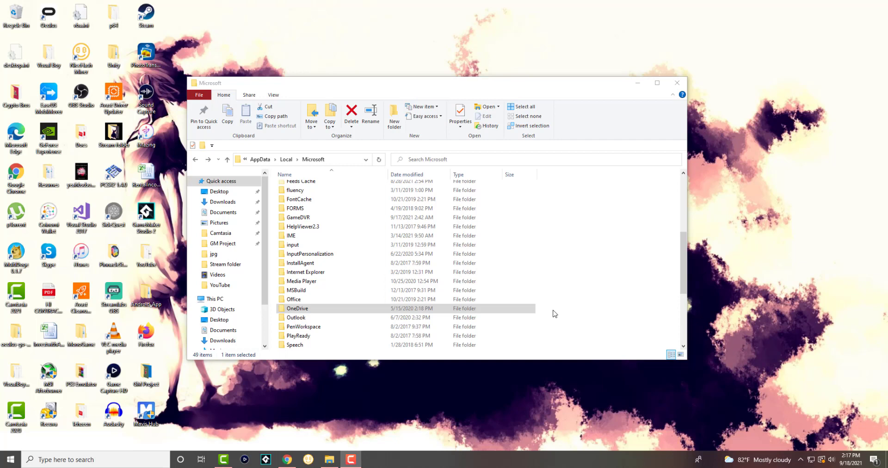
# Select the address bar path C:\Users\...\AppData\Local\Microsoft so it can be replaced.
pyautogui.click(300, 160)
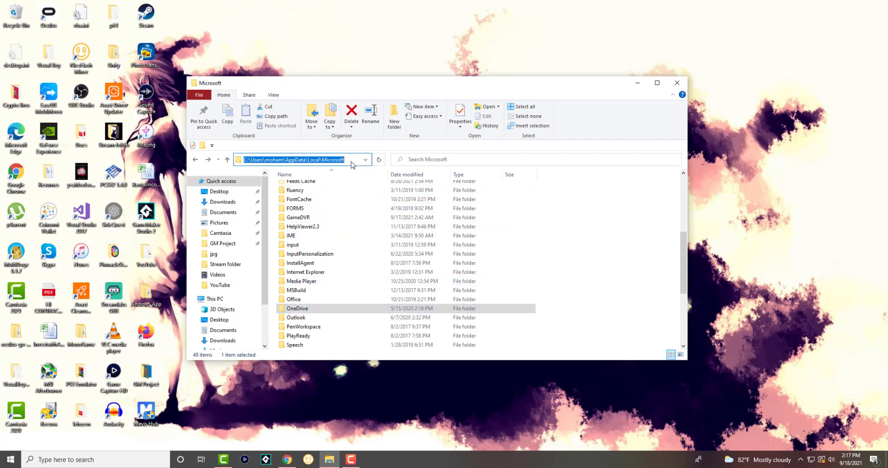